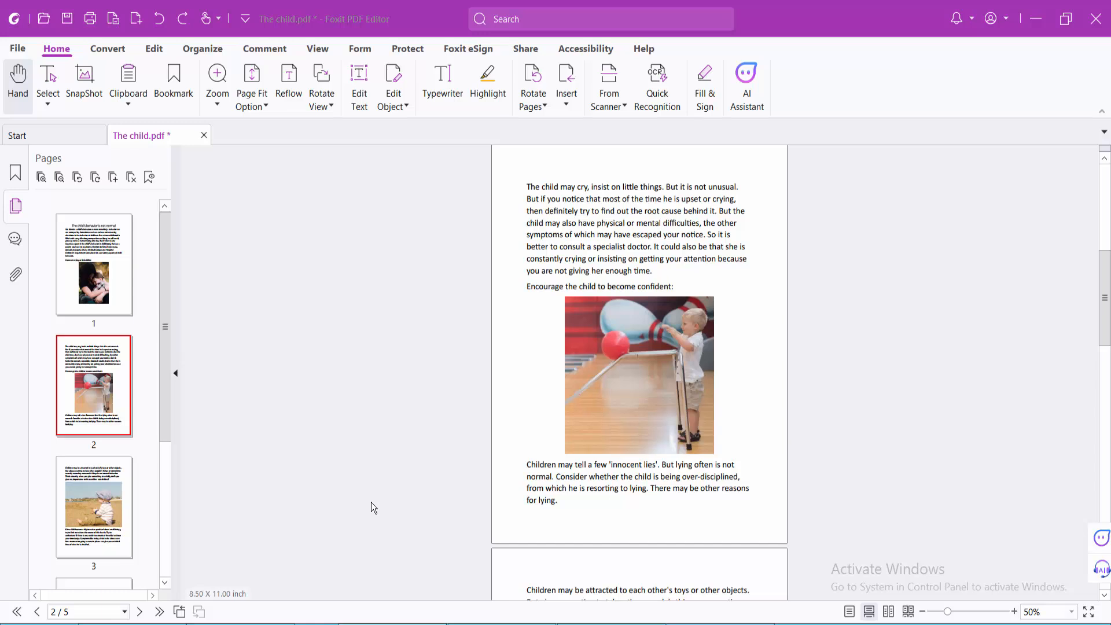
pyautogui.moveTo(371, 506)
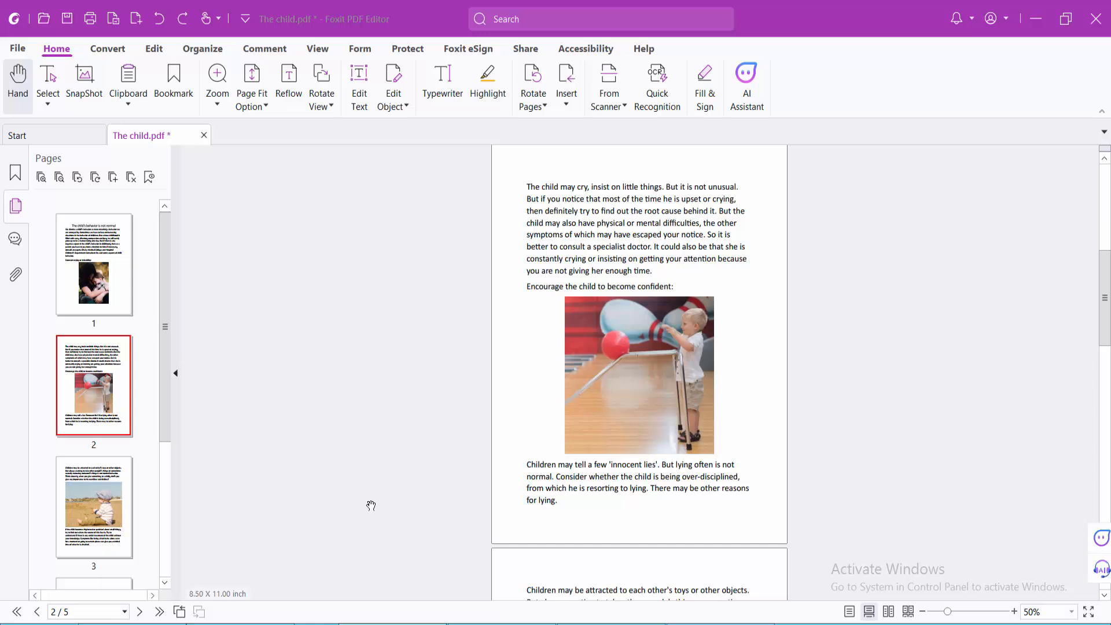
pyautogui.moveTo(371, 493)
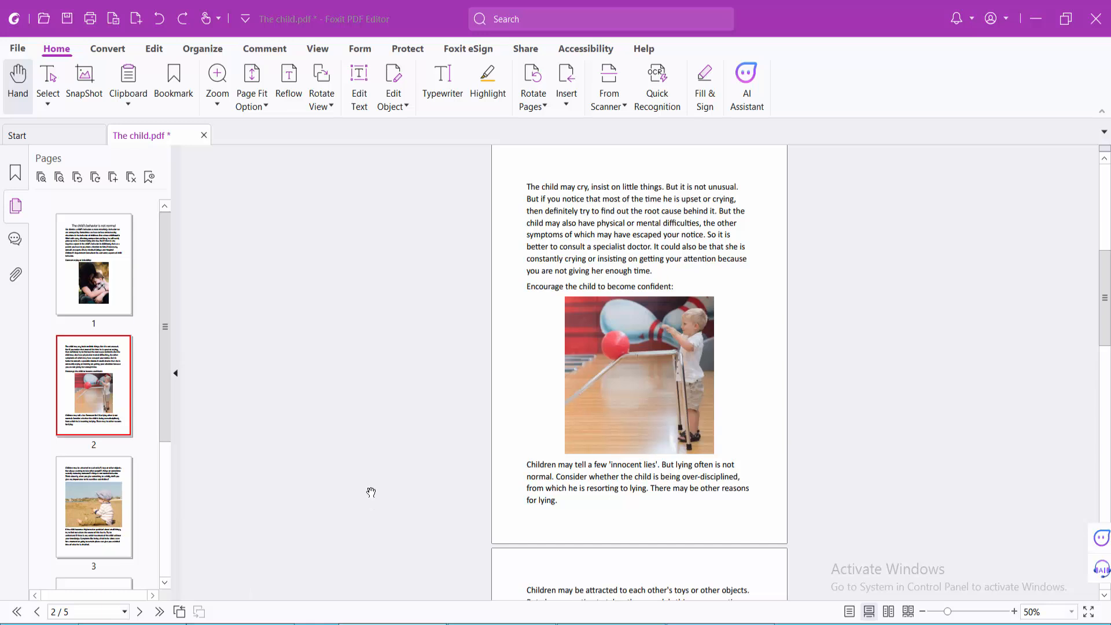
pyautogui.moveTo(318, 48)
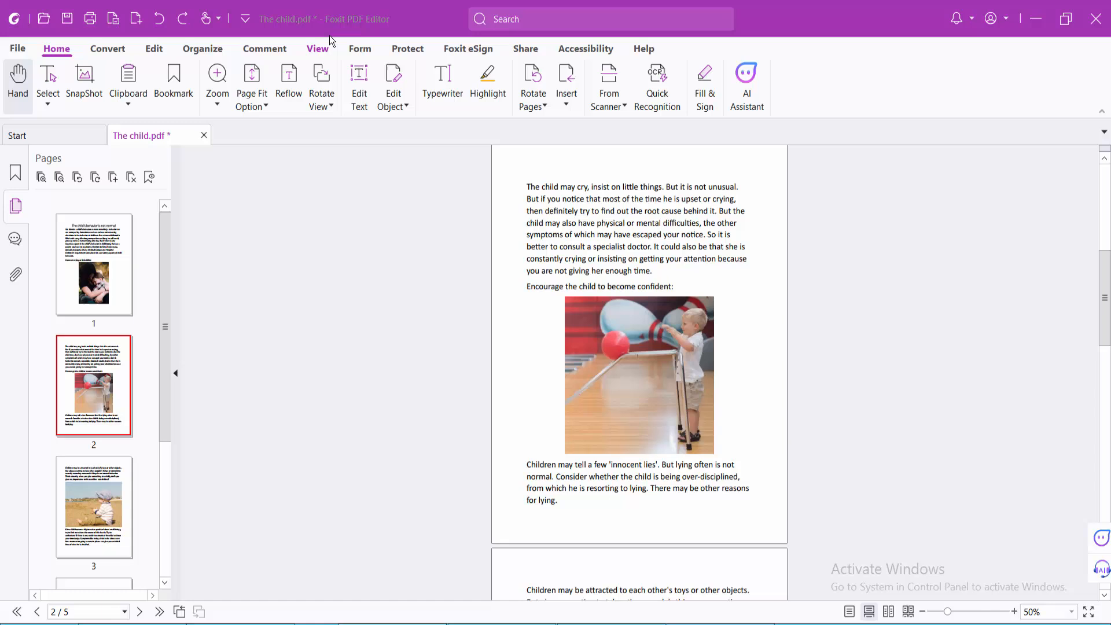
pyautogui.moveTo(318, 275)
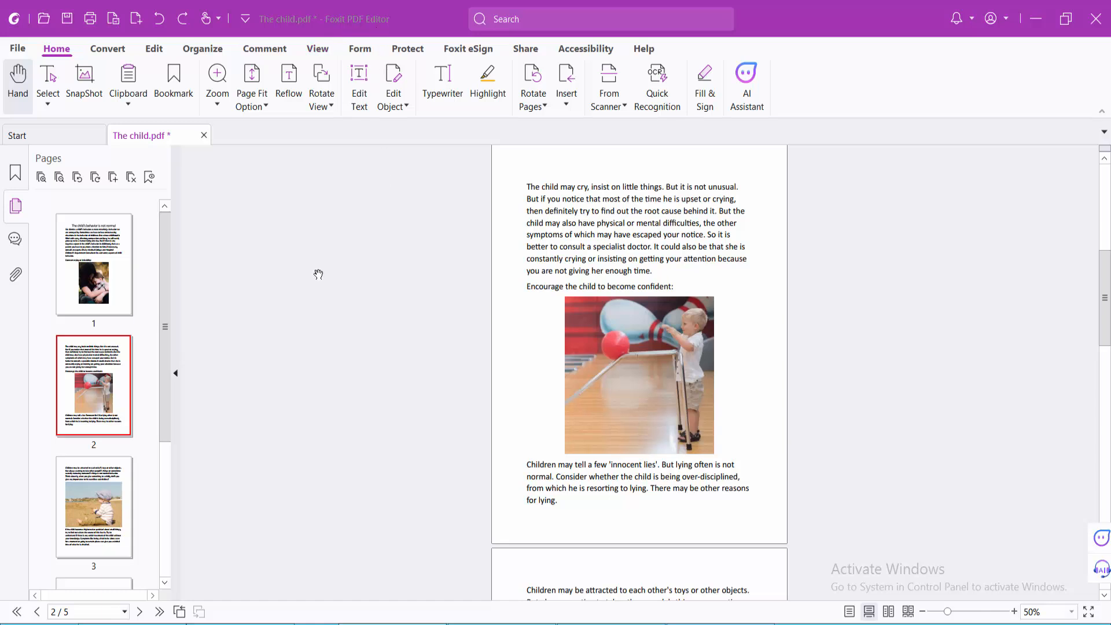
pyautogui.moveTo(289, 252)
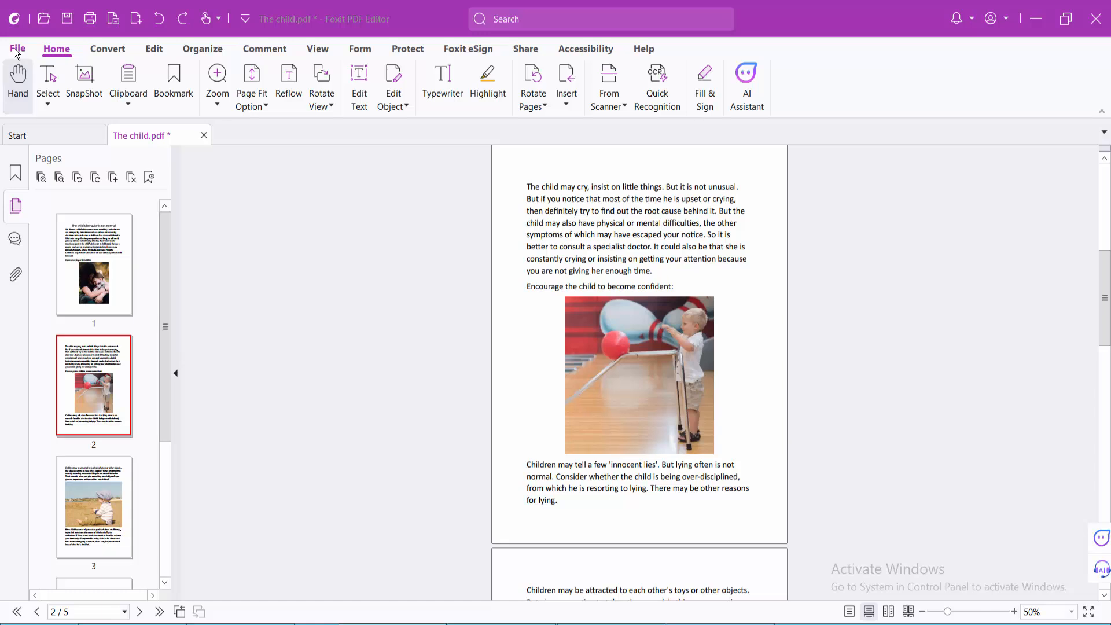
# Create a new blank PDF from File > Create > Blank.
pyautogui.click(16, 48)
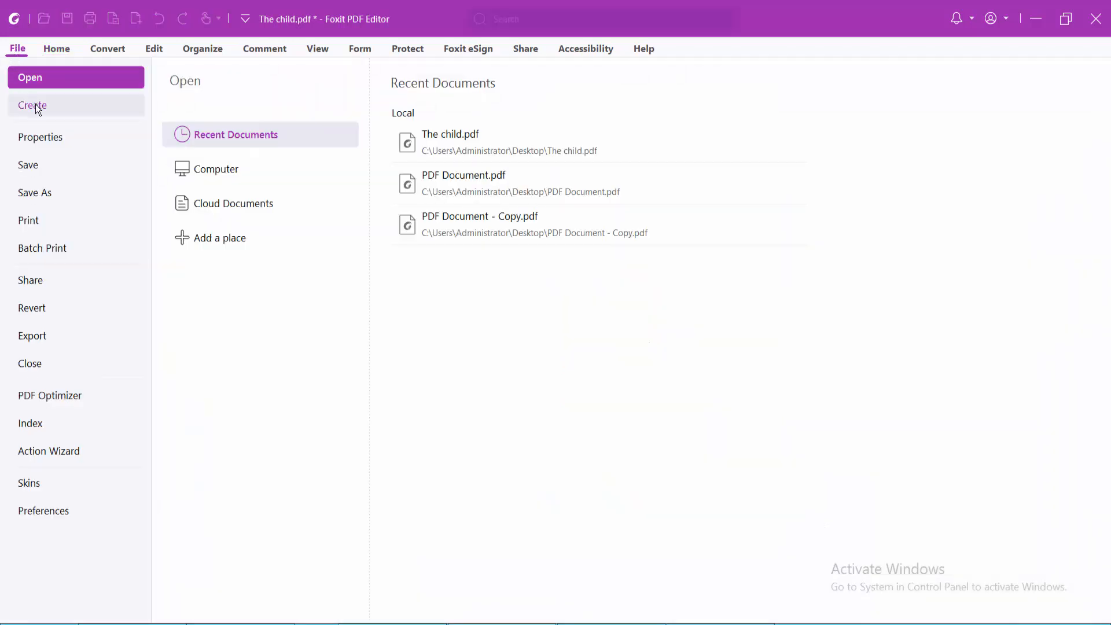
pyautogui.click(32, 105)
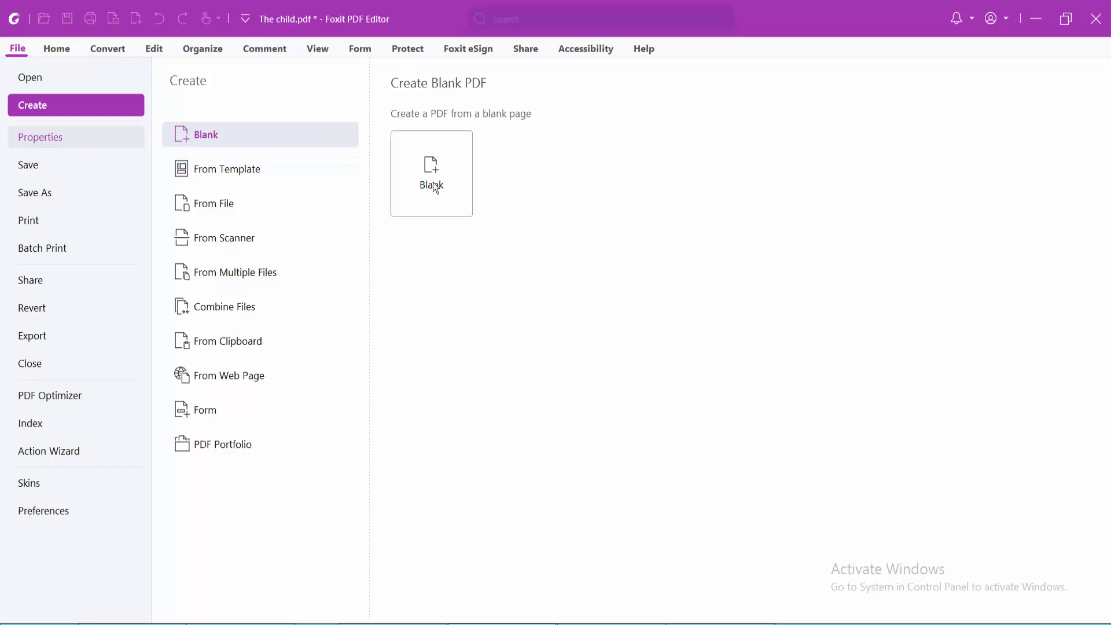
pyautogui.click(431, 173)
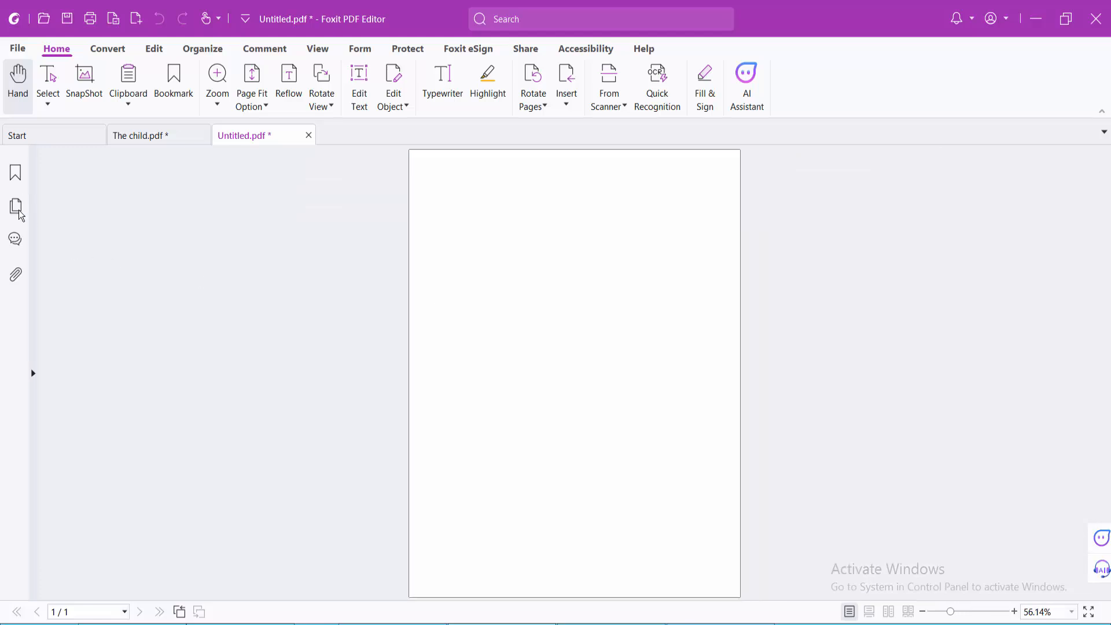
# Insert 5 blank pages into Untitled.pdf from the page thumbnail's Insert Pages menu.
pyautogui.rightClick(99, 266)
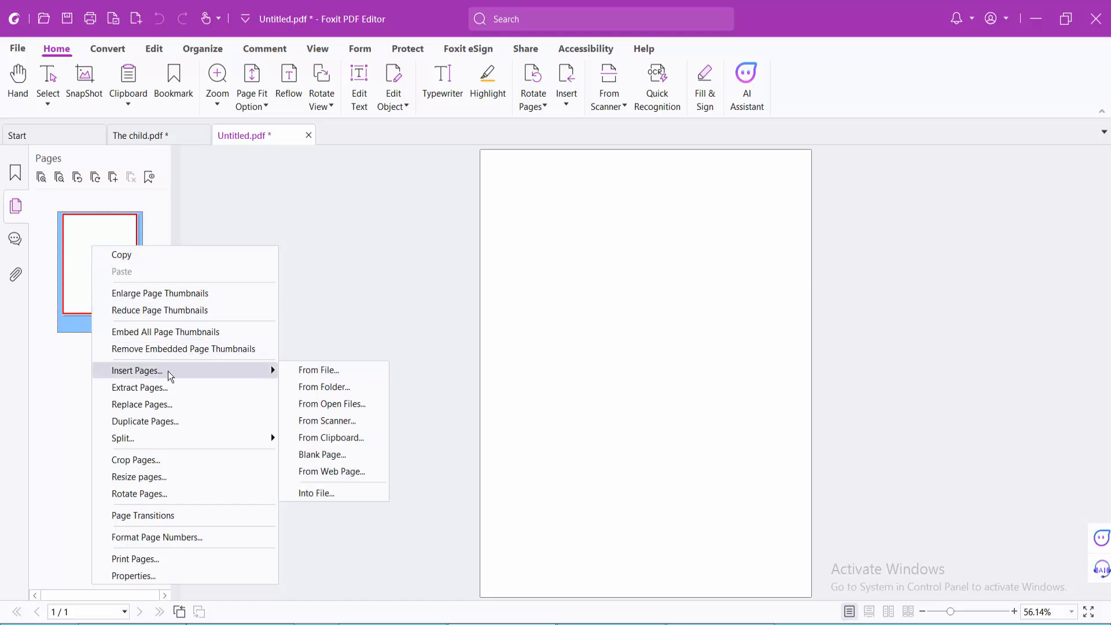
pyautogui.click(322, 454)
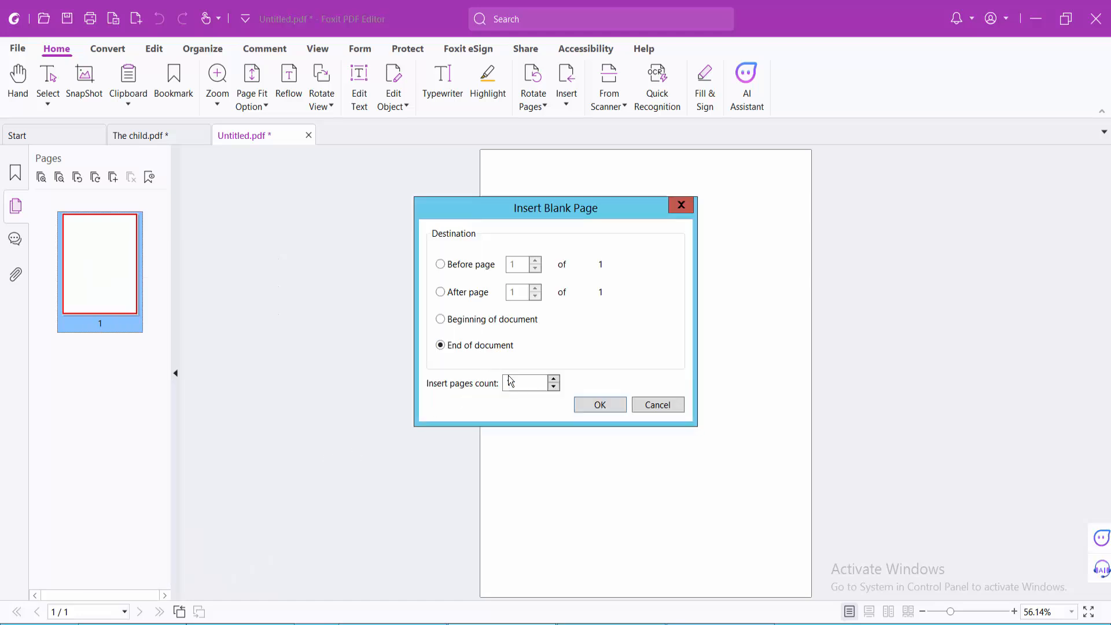
pyautogui.click(525, 382)
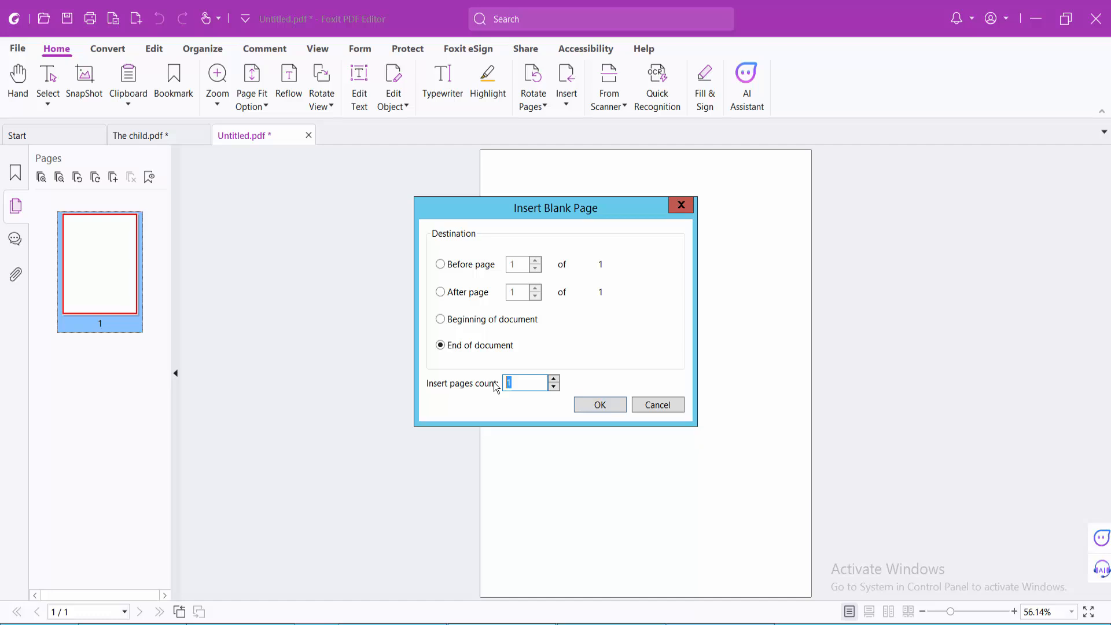
pyautogui.write('5')
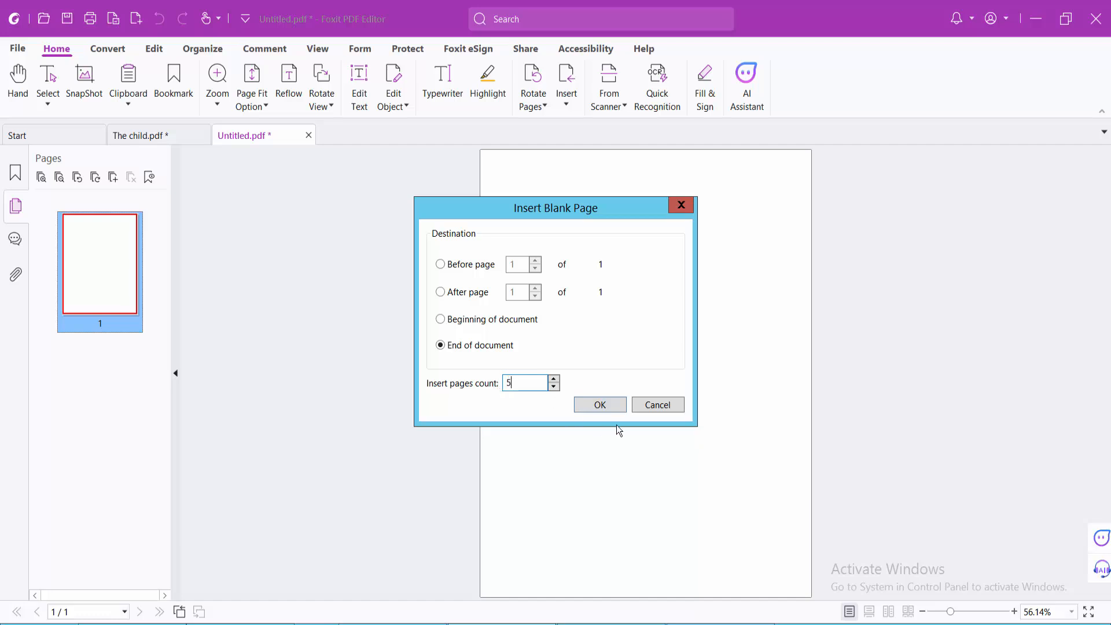
pyautogui.click(599, 404)
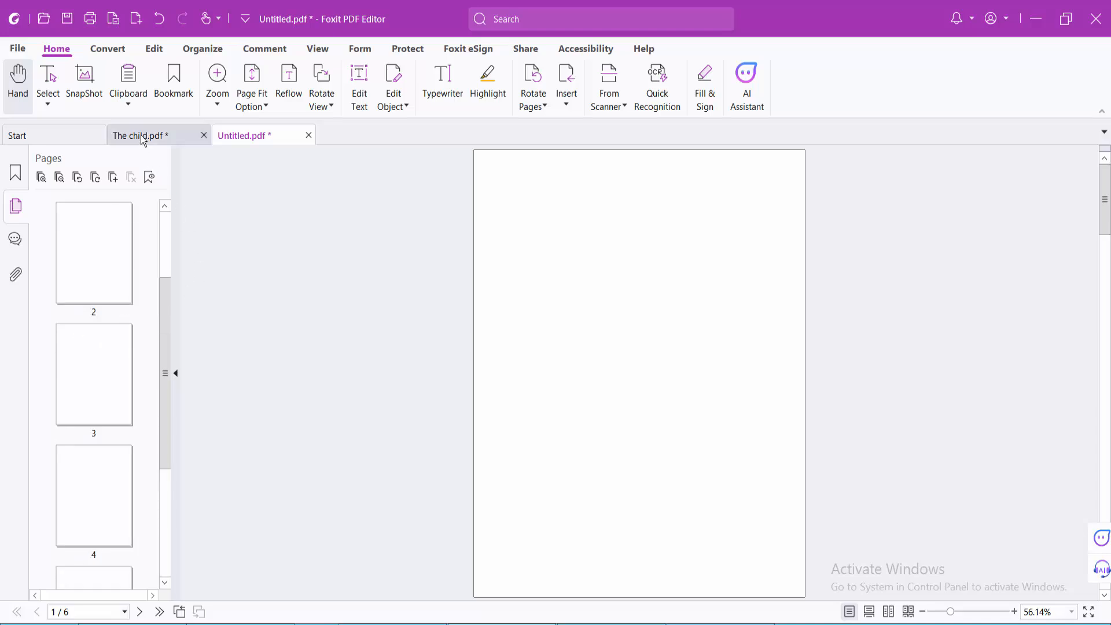
# Switch to The child.pdf and open the page options for page 2's thumbnail.
pyautogui.click(139, 135)
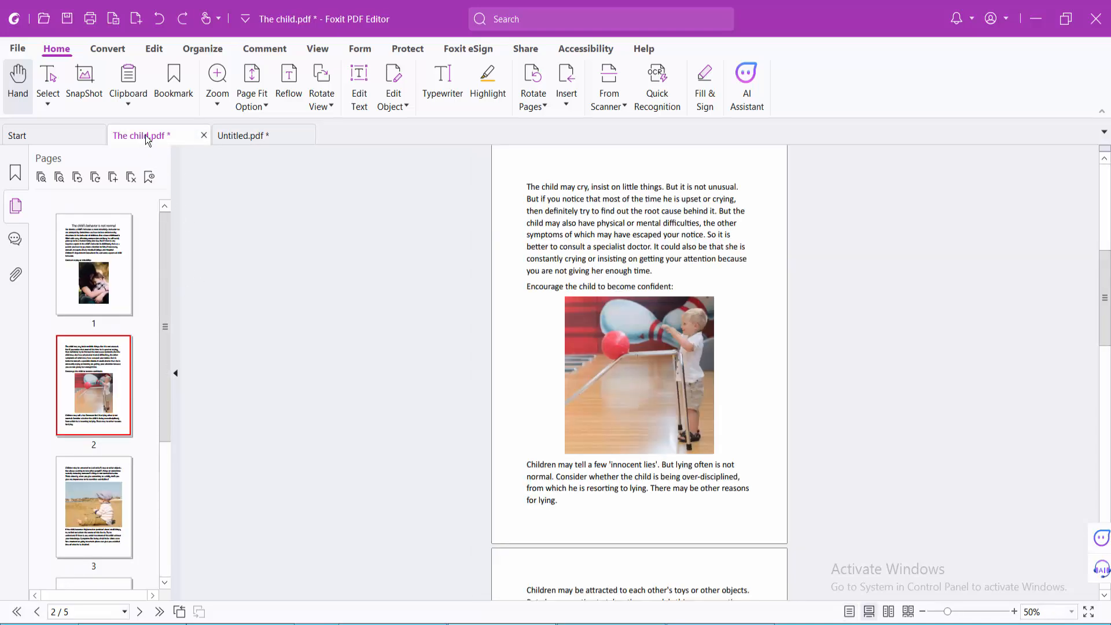
pyautogui.moveTo(192, 351)
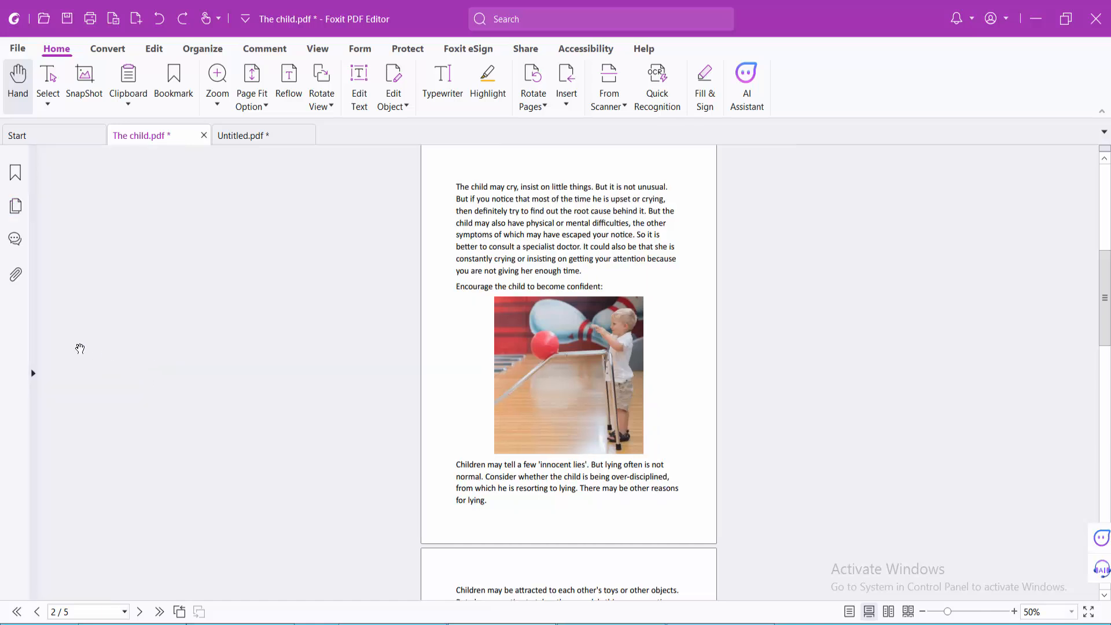
pyautogui.click(15, 206)
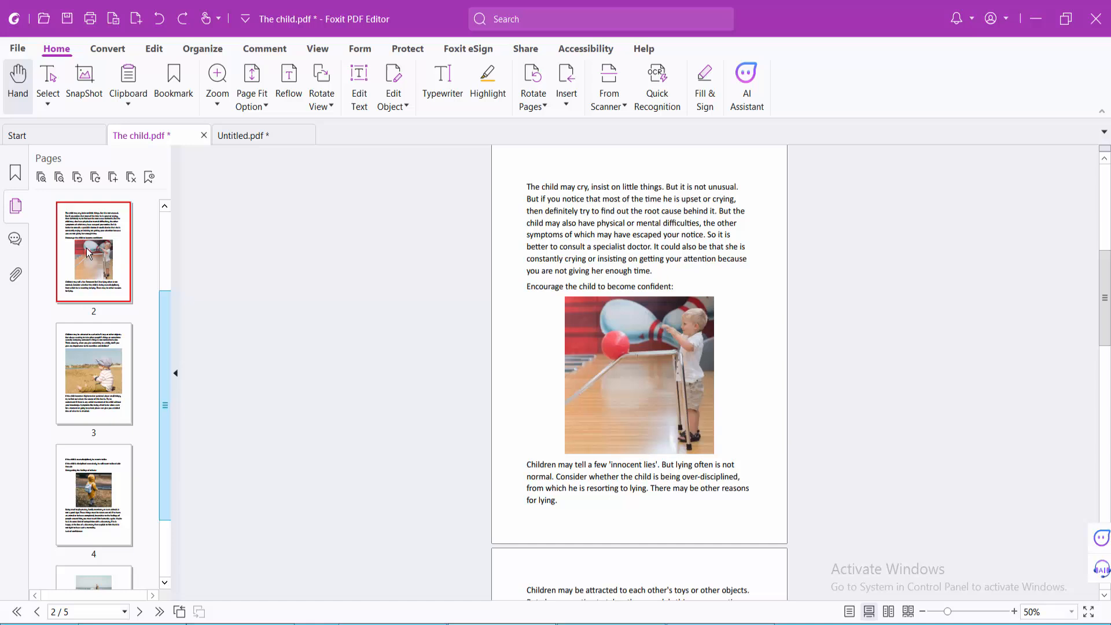
pyautogui.rightClick(93, 252)
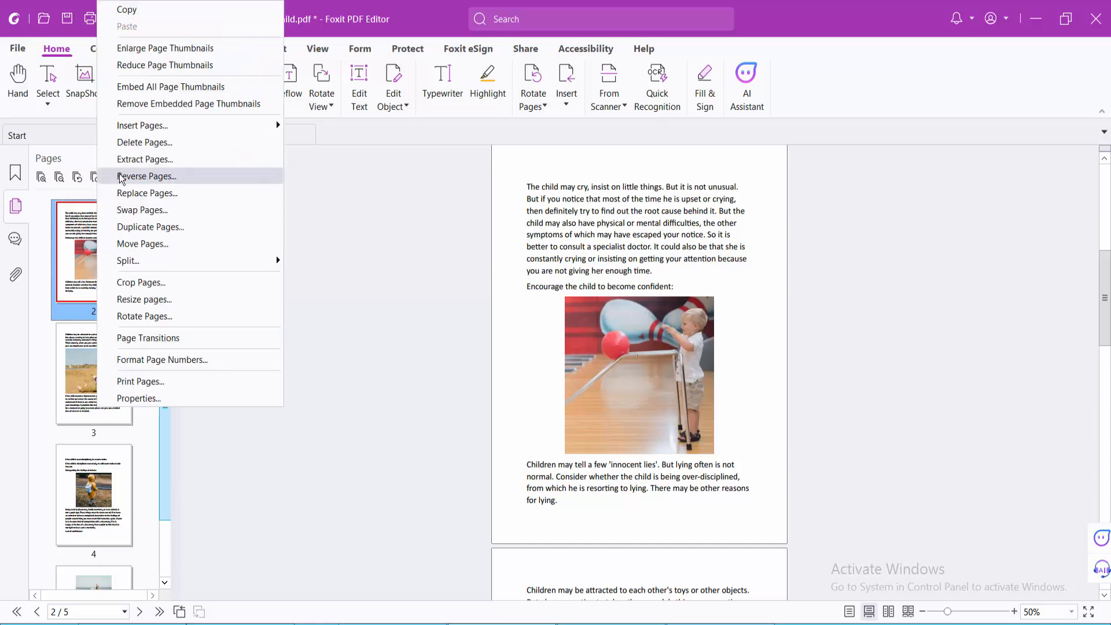
pyautogui.moveTo(142, 126)
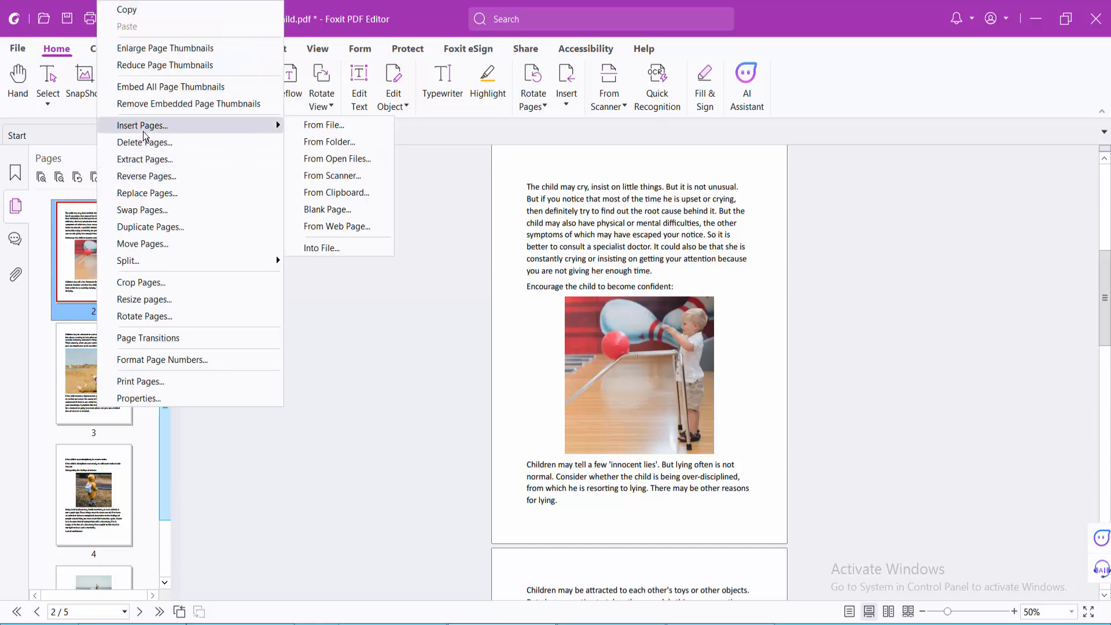
# Insert one blank page before page 2 of The child.pdf.
pyautogui.click(327, 209)
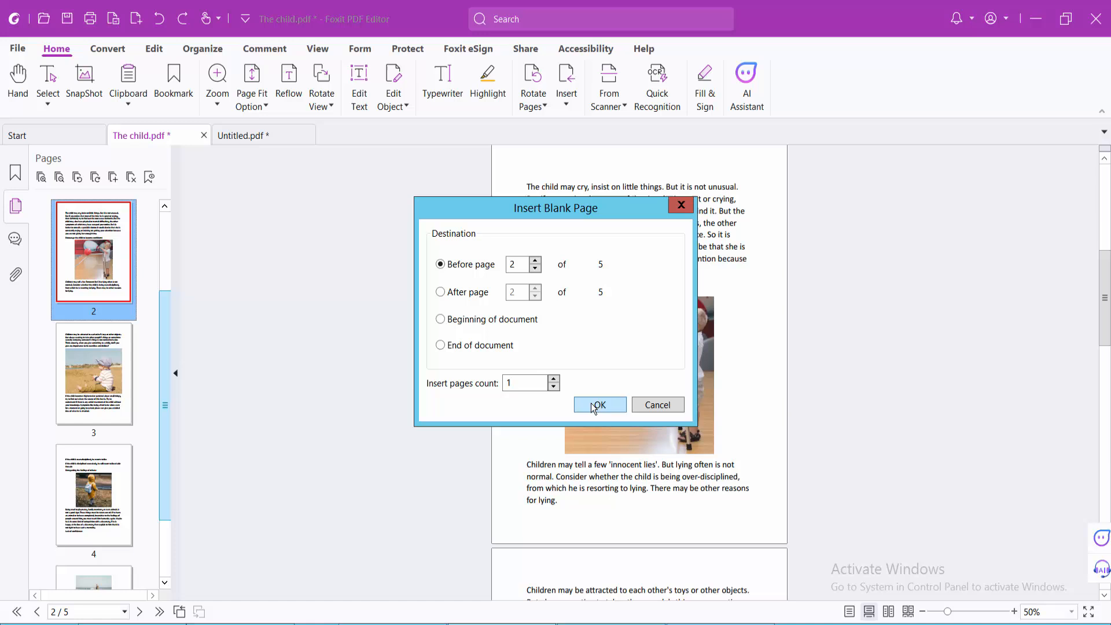
pyautogui.click(597, 404)
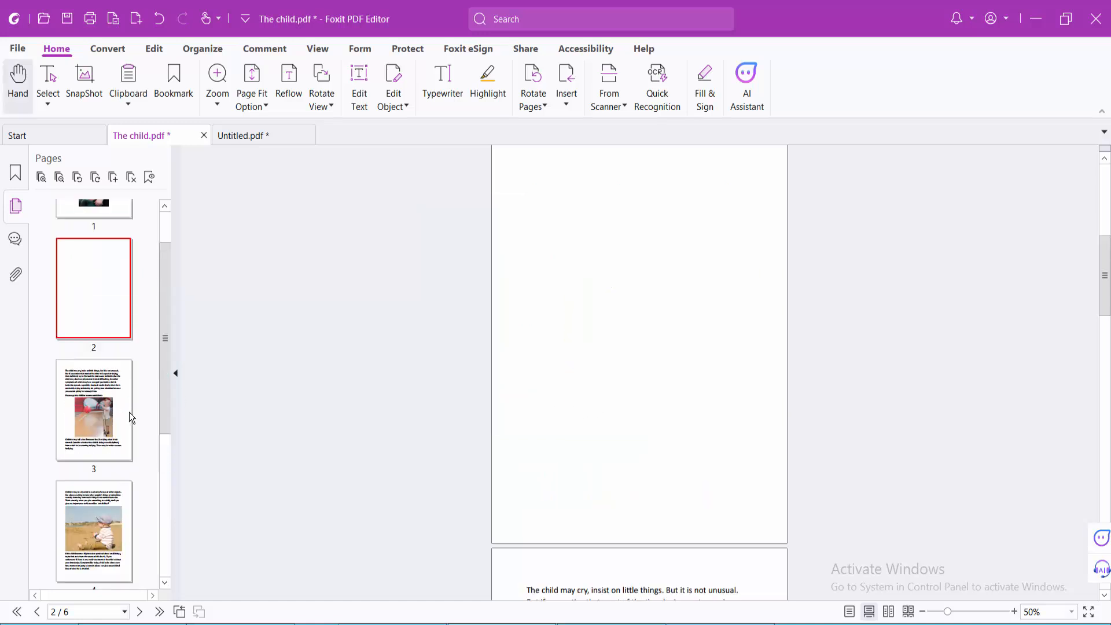